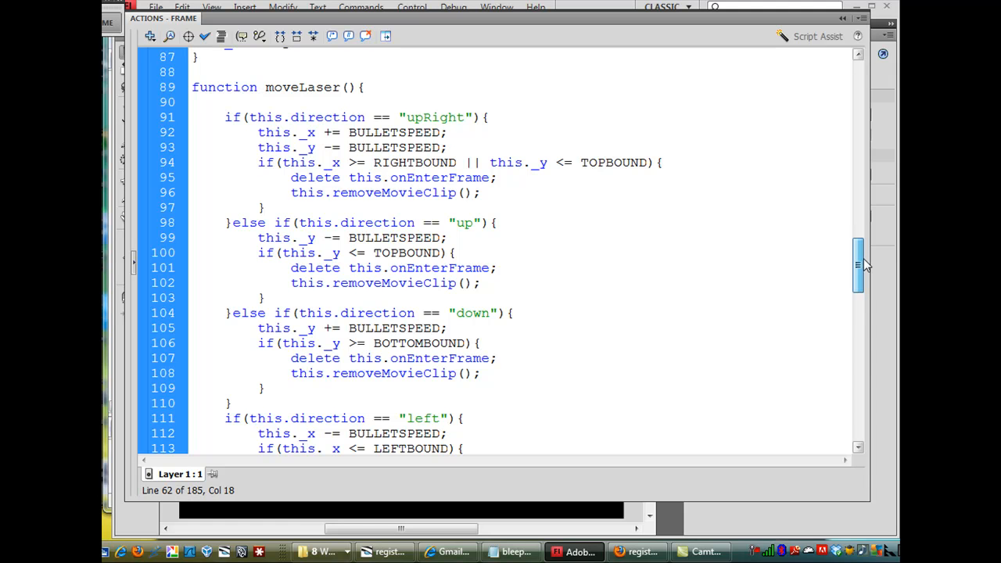
- Paste a copy of the upRight block below it as an else-if branch checking "upLeft"
scroll(down, 3)
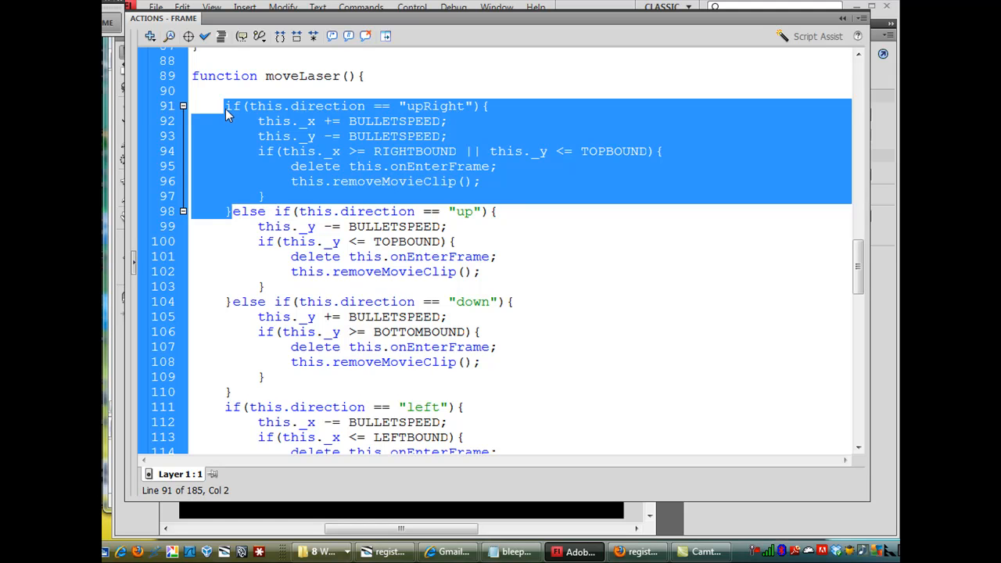
mouse_move(231, 217)
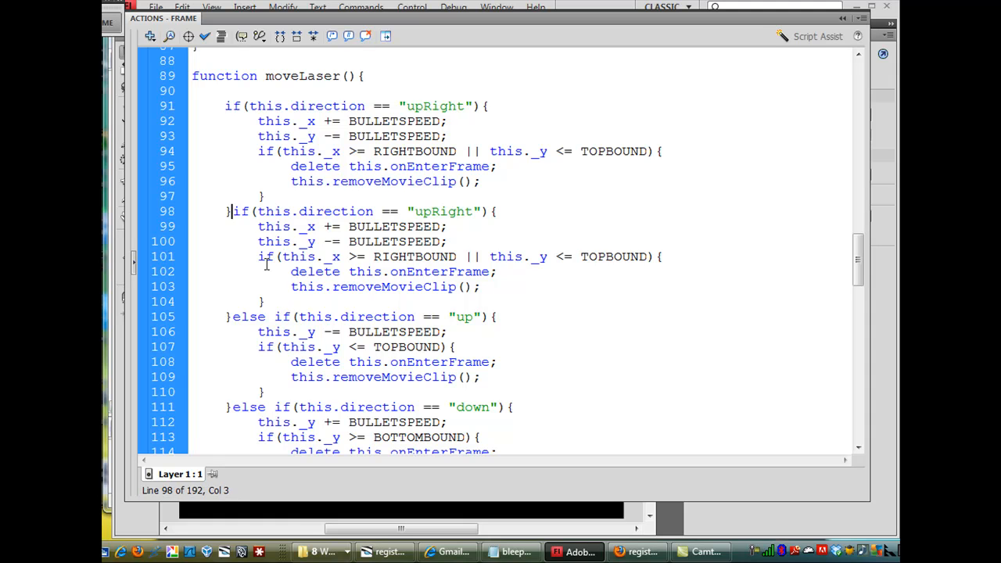
text(else)
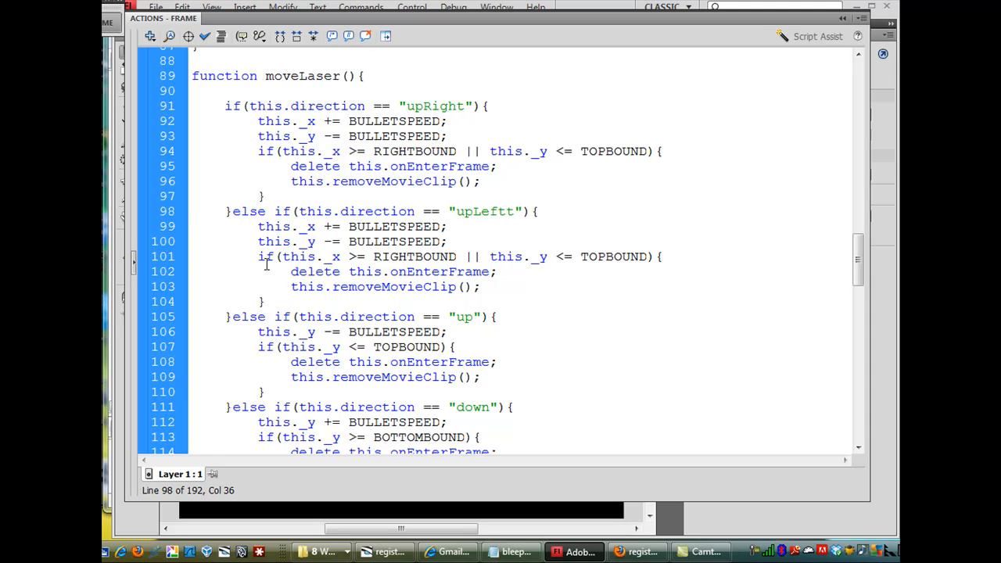
key(Backspace)
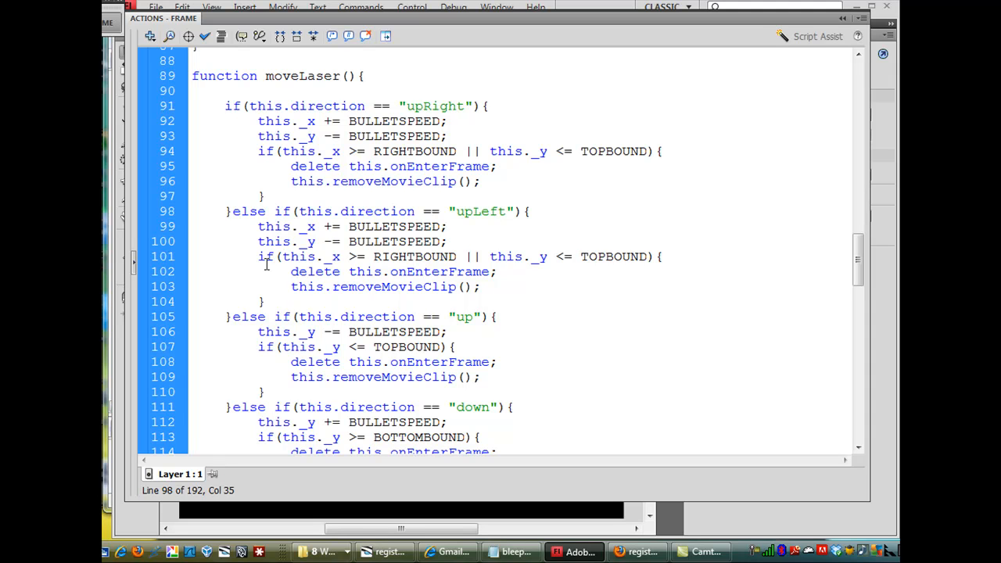
- Change the upLeft branch to this._x -= and check x <= LEFTBOUND
click(438, 226)
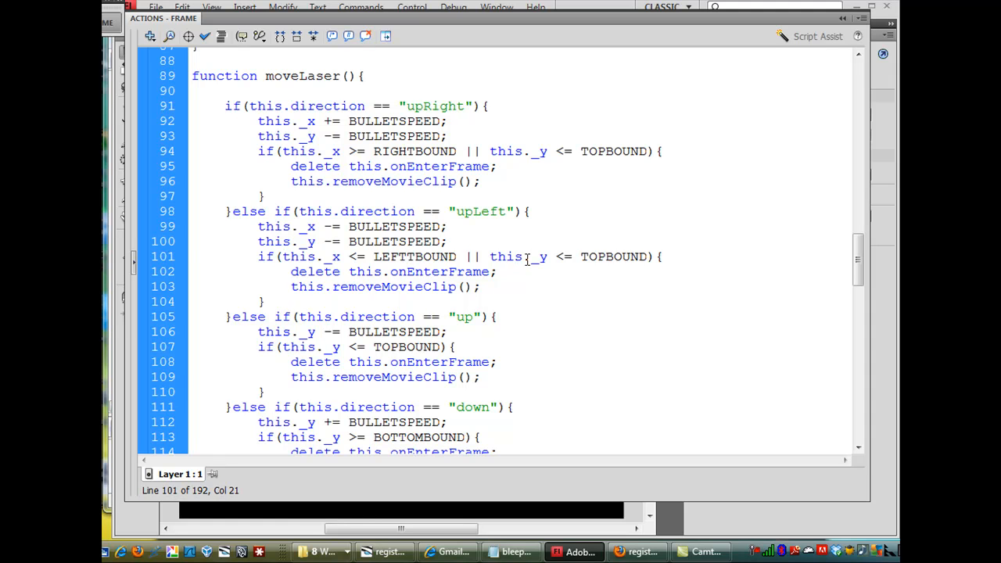
click(405, 256)
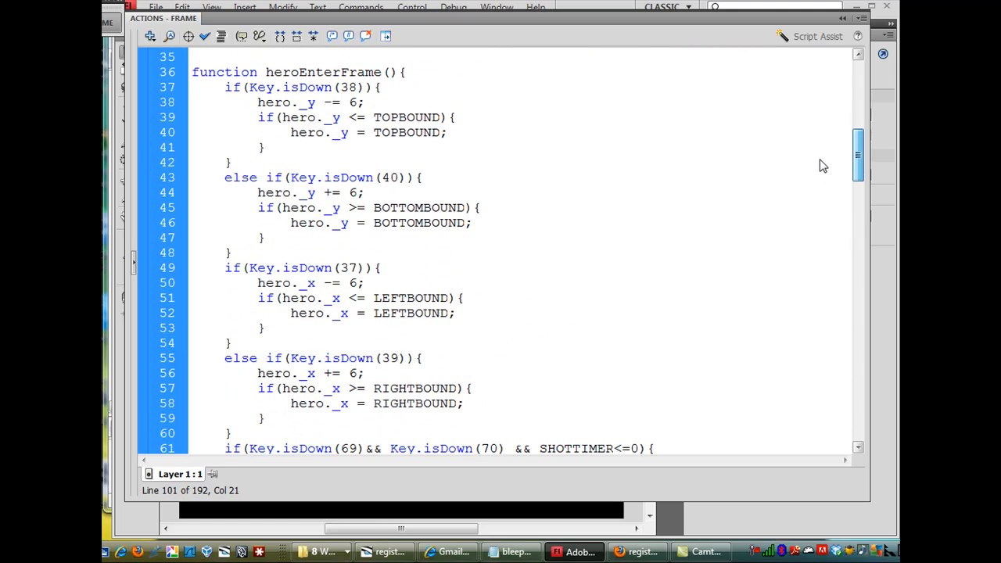
- Paste a copy of the Key.isDown(69)&&Key.isDown(70) block as an else-if after the original
scroll(down, 3)
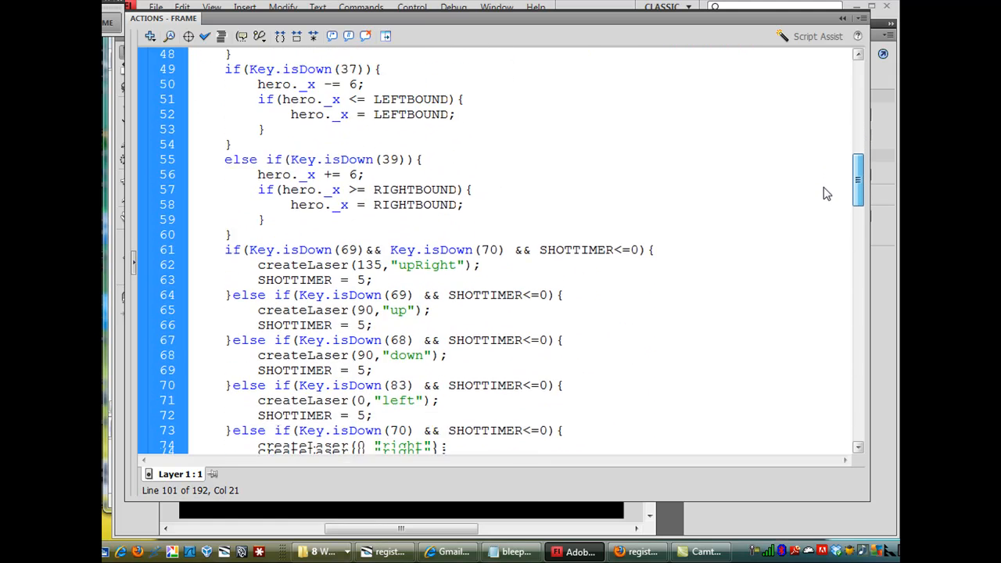
scroll(down, 3)
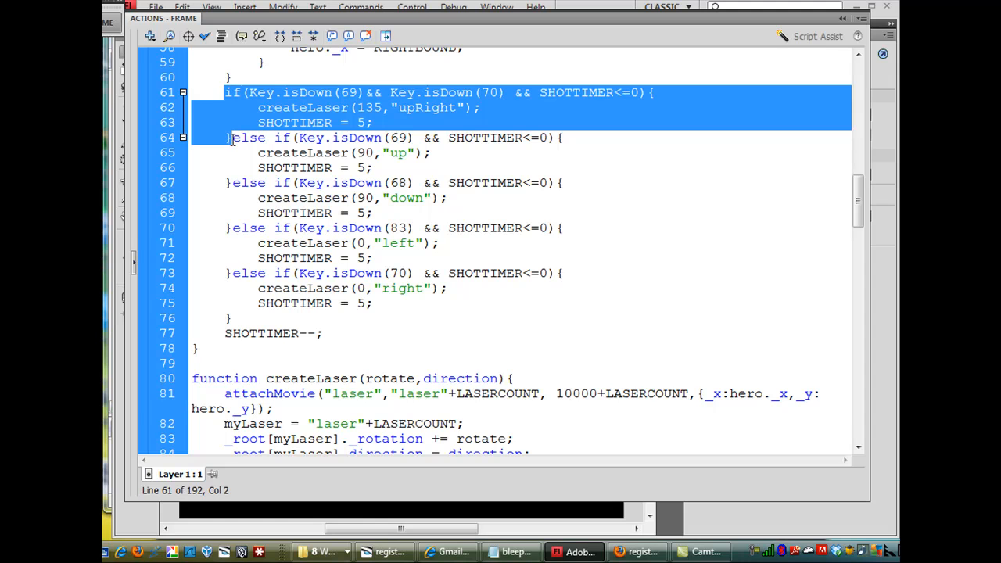
mouse_move(421, 130)
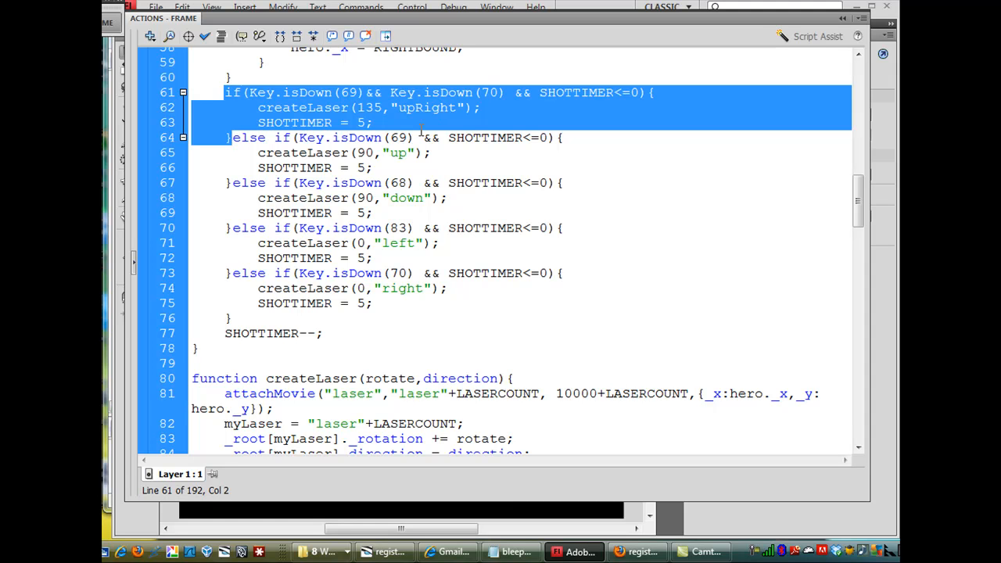
mouse_move(337, 125)
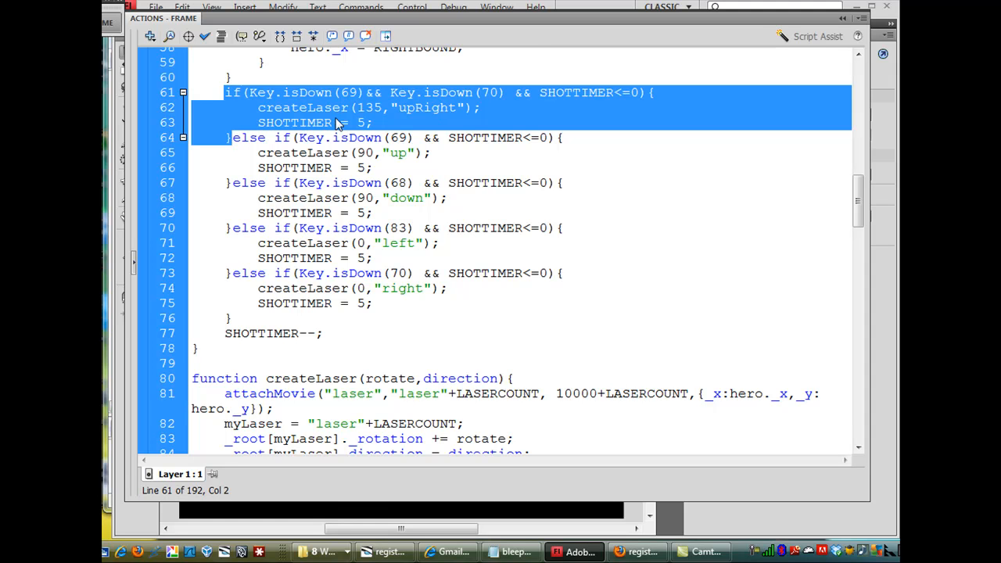
click(240, 152)
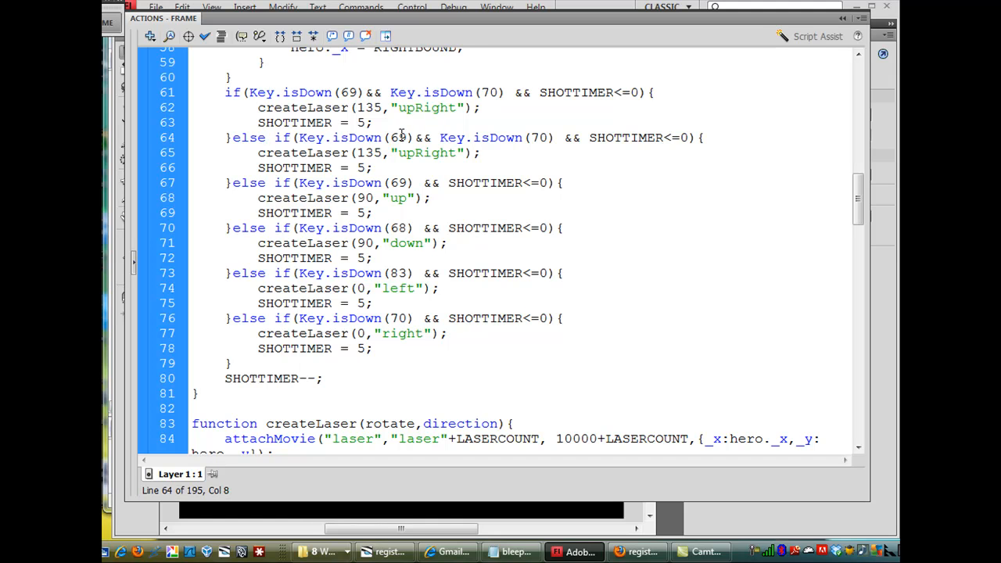
- Make the copied branch check keys 69 and 83, fire "upLeft", and rotate 45
click(273, 137)
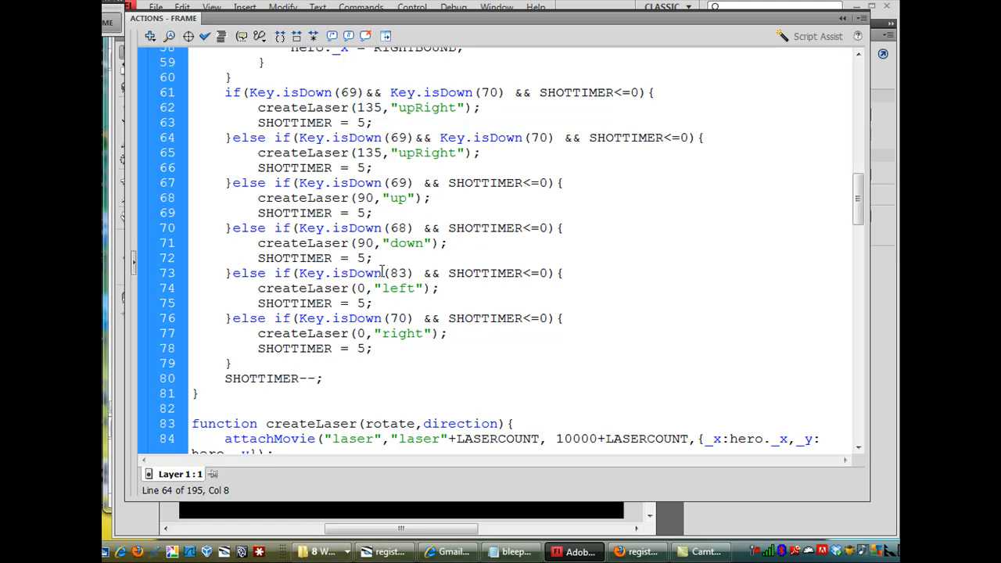
double_click(397, 273)
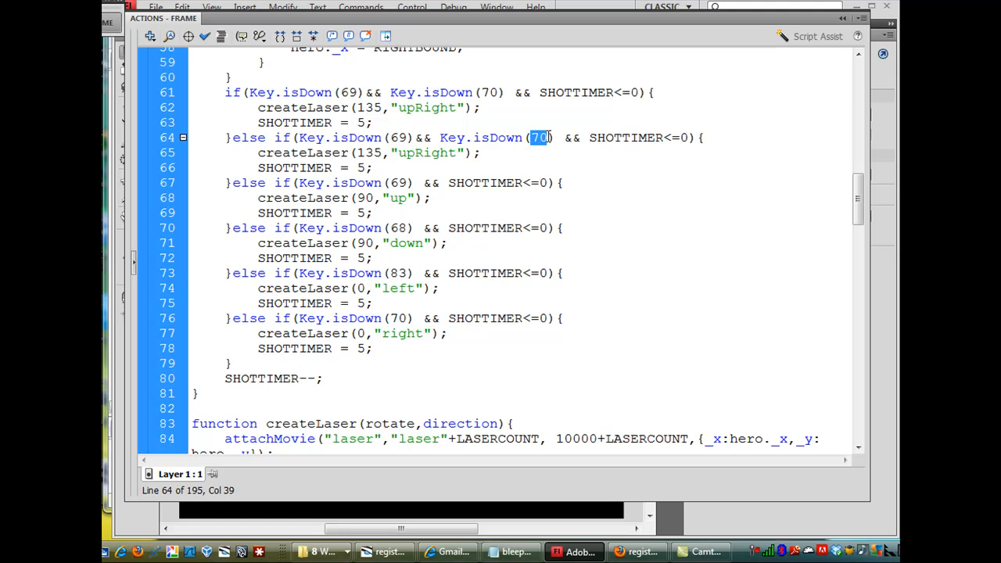
text(83)
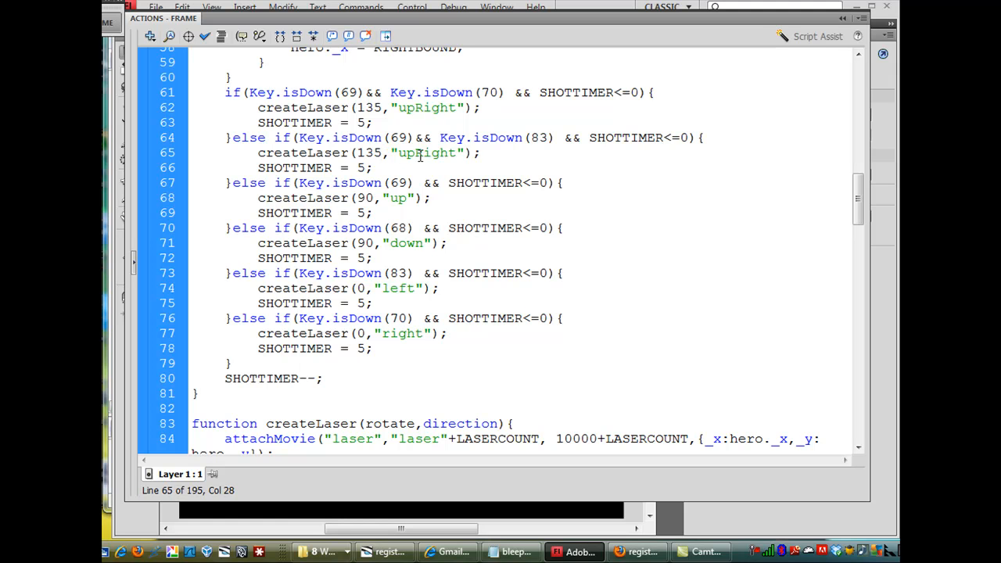
double_click(428, 153)
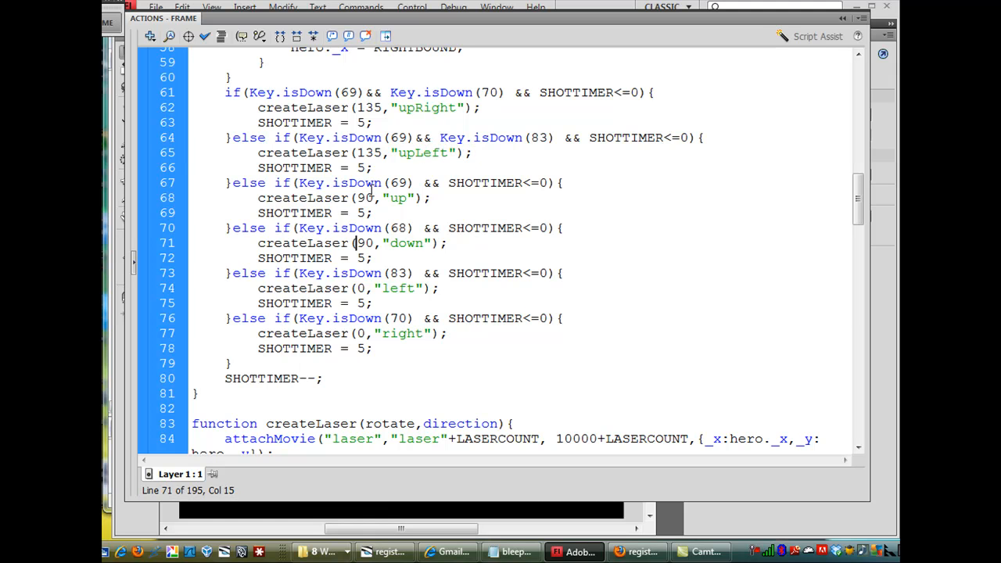
double_click(366, 152)
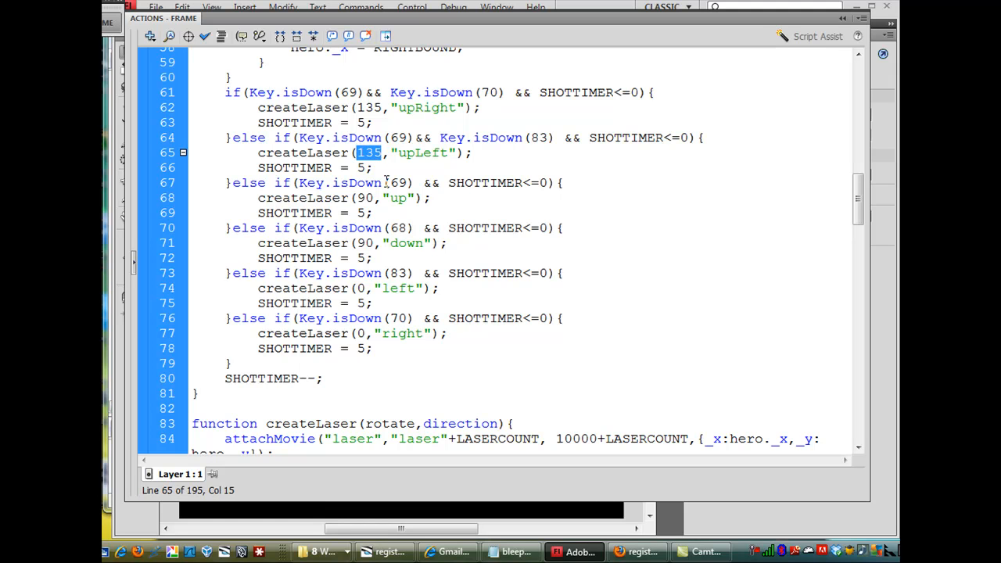
text(45)
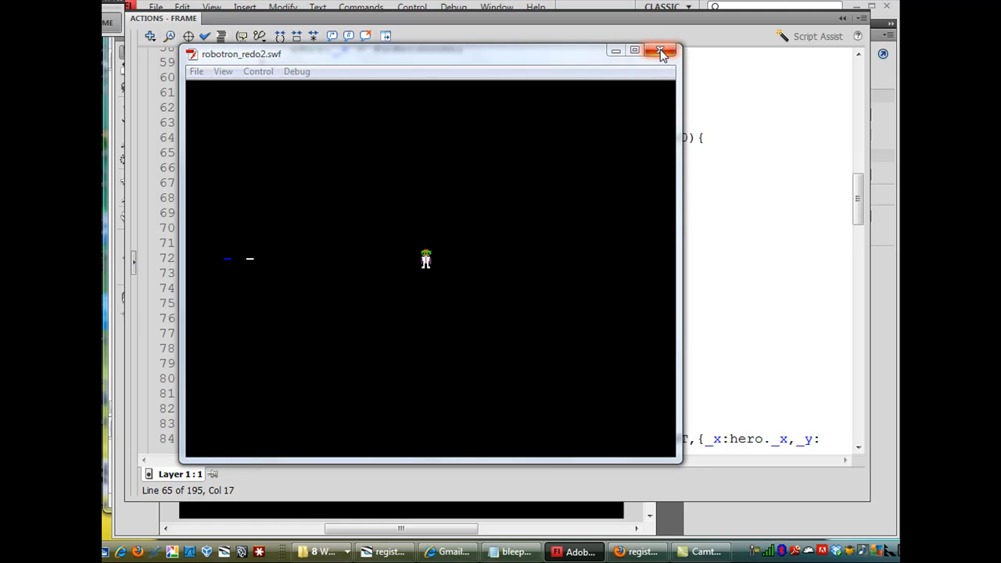
- Close the Robotron test movie window after firing lasers
click(661, 51)
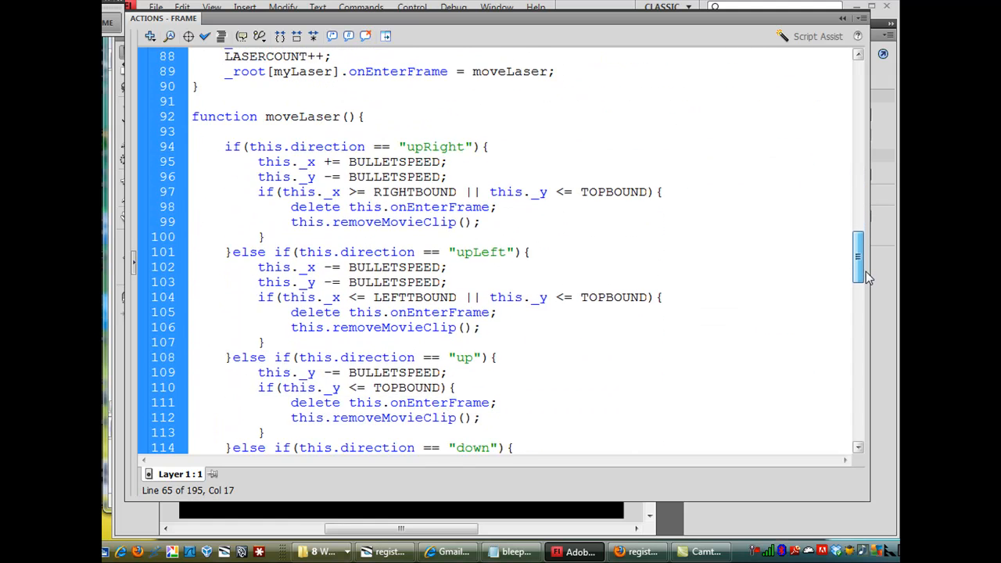
- Scroll down to the upLeft boundary check in moveLaser
scroll(down, 3)
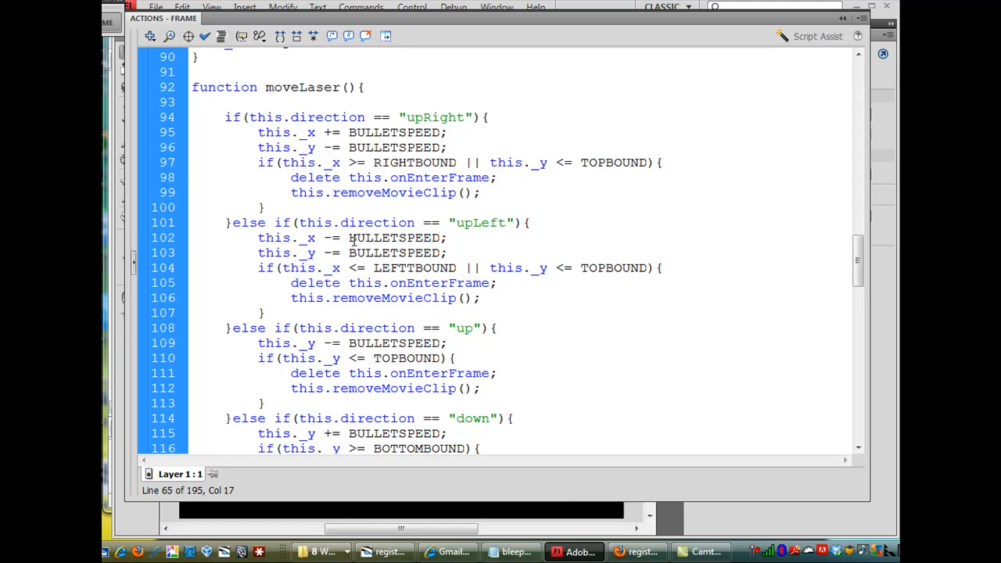
mouse_move(324, 268)
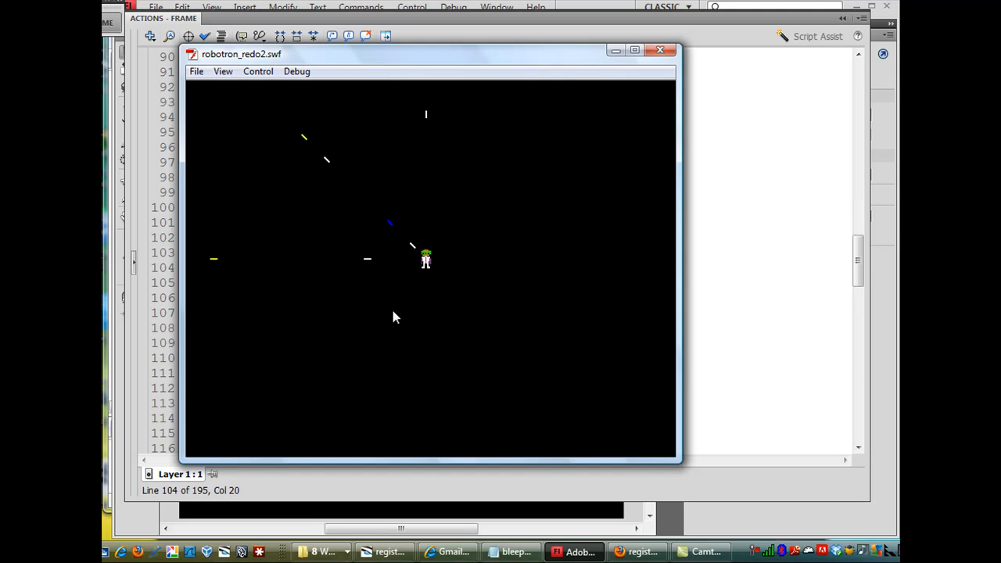
mouse_move(571, 110)
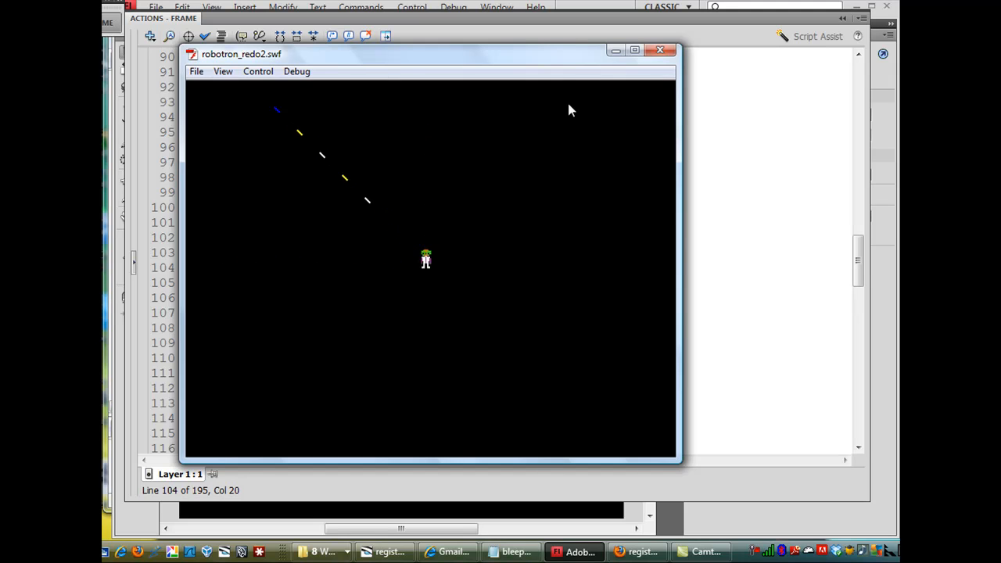
- Close the SWF preview after firing diagonal up-left lasers
click(660, 50)
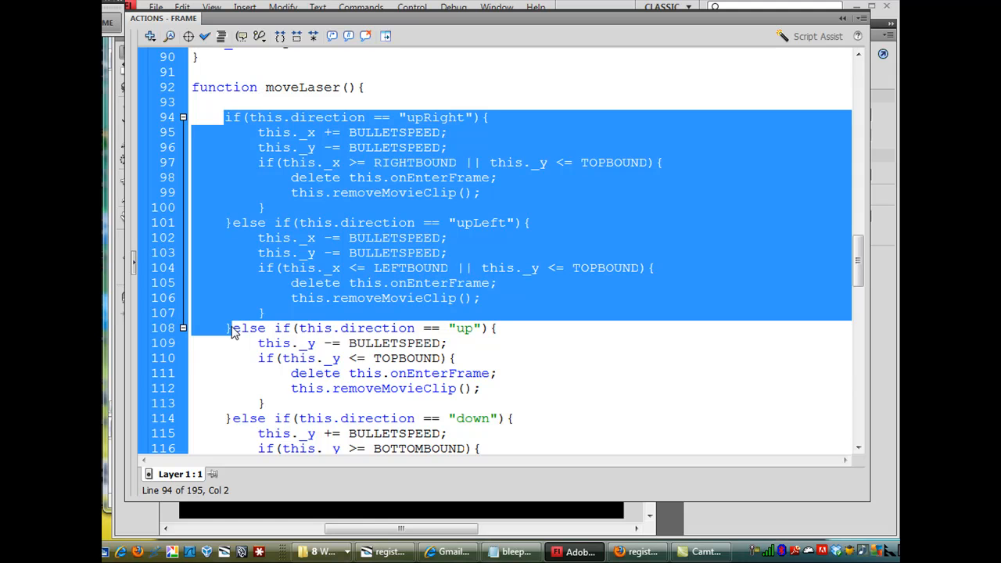
mouse_move(245, 313)
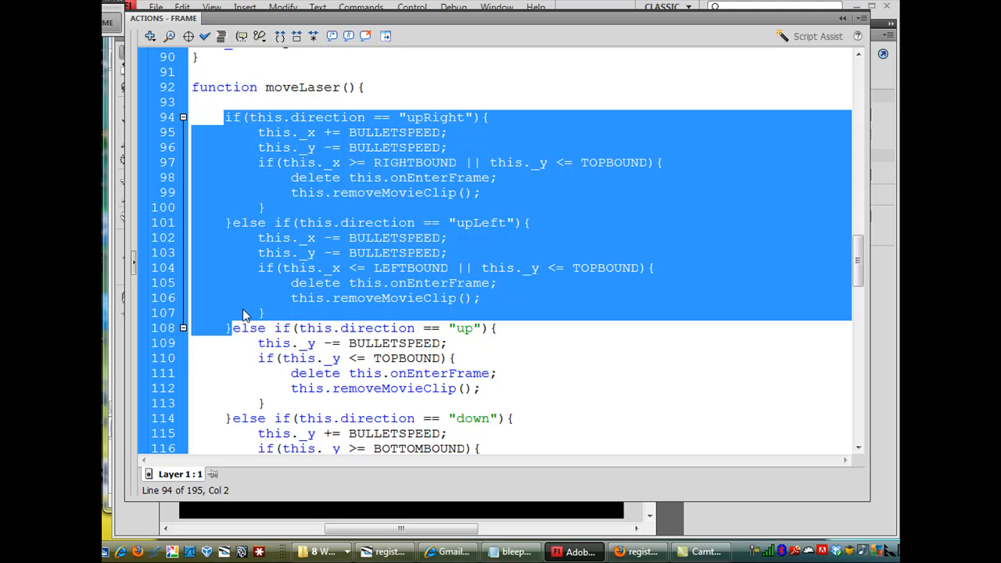
mouse_move(292, 283)
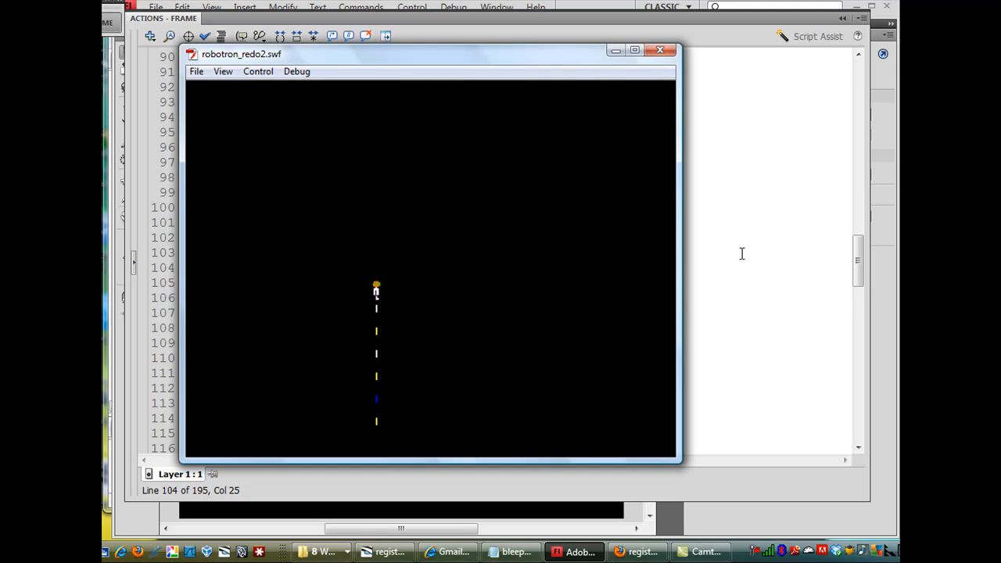
- Close the SWF test window after firing the hero's lasers
click(660, 50)
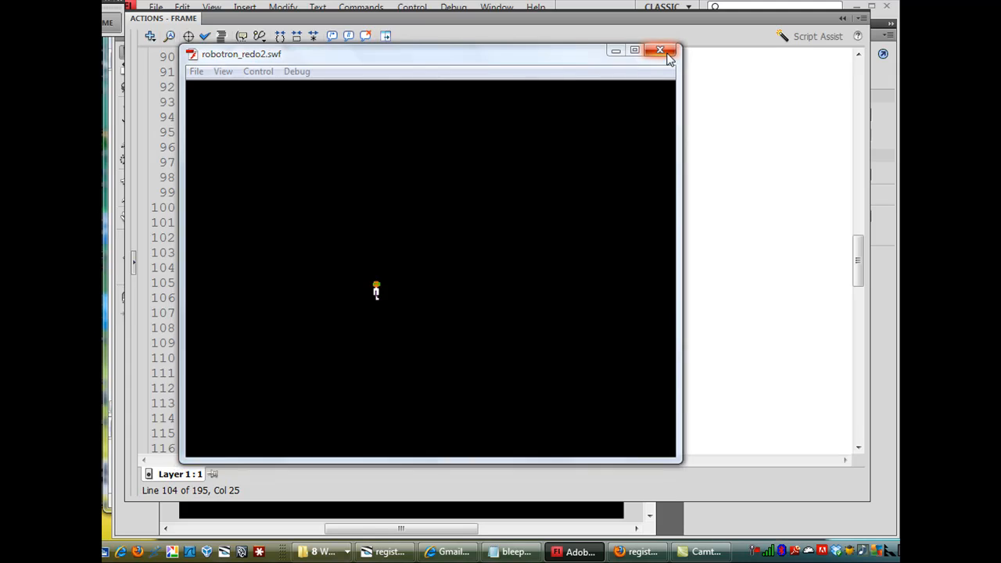
click(660, 50)
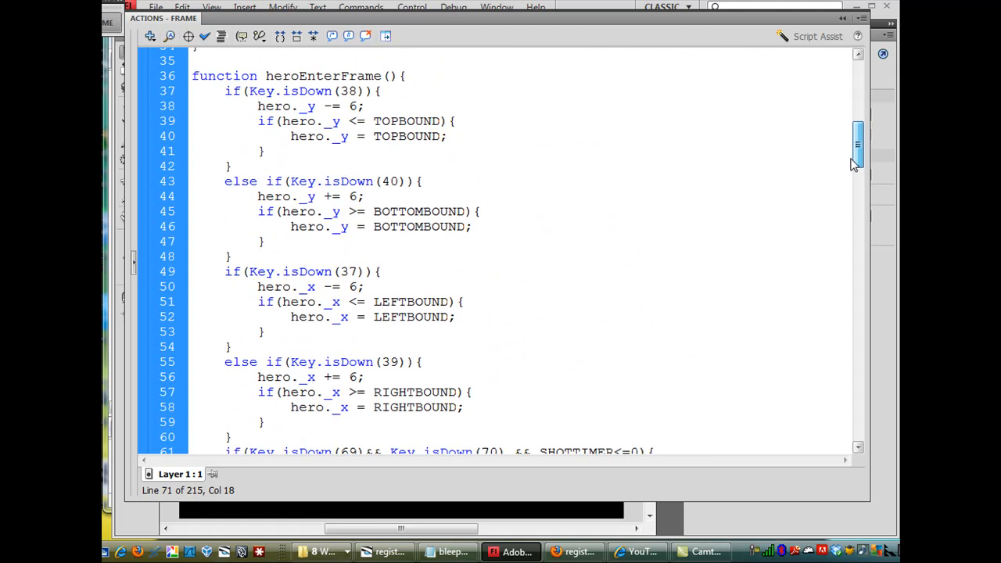
scroll(down, 3)
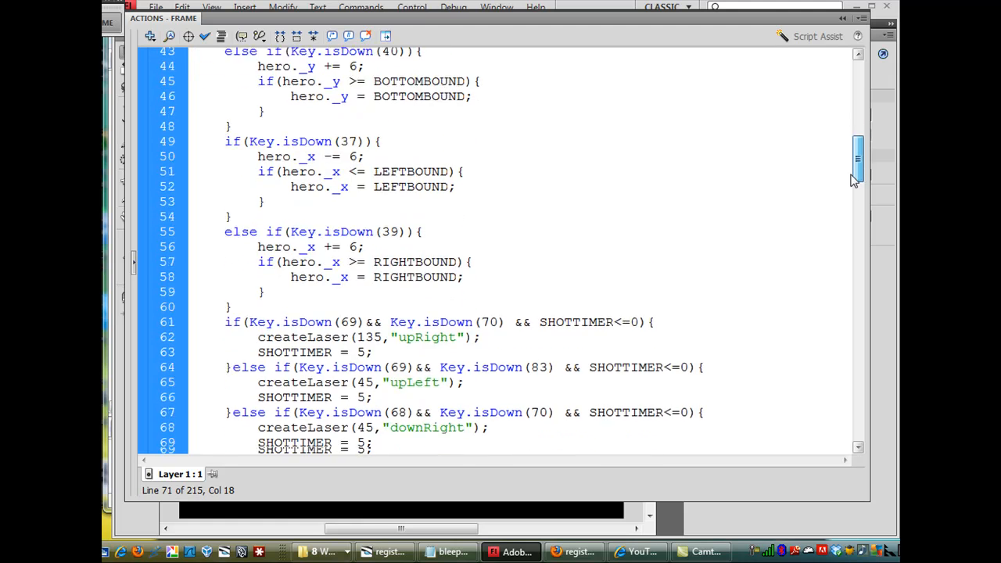
scroll(down, 3)
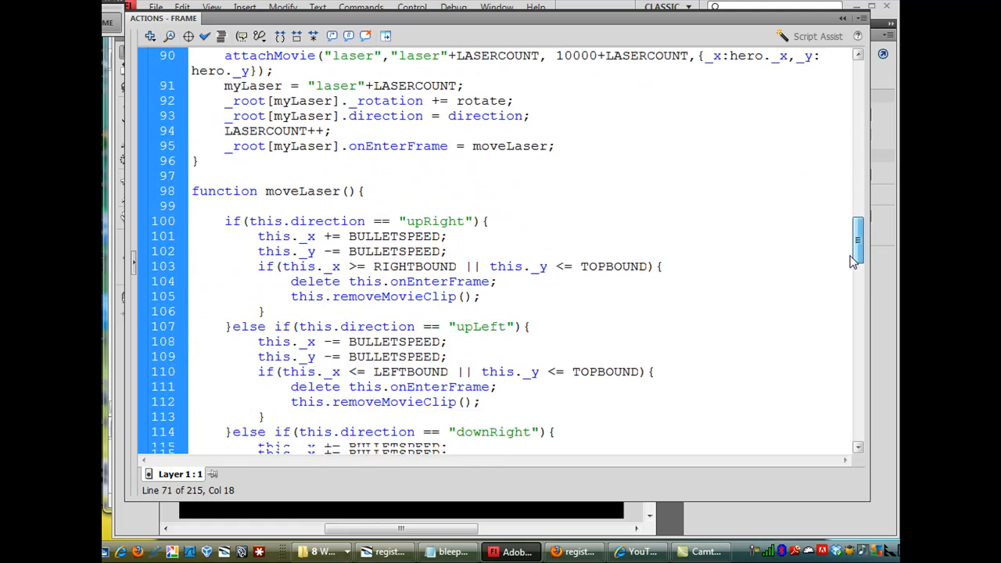
scroll(down, 3)
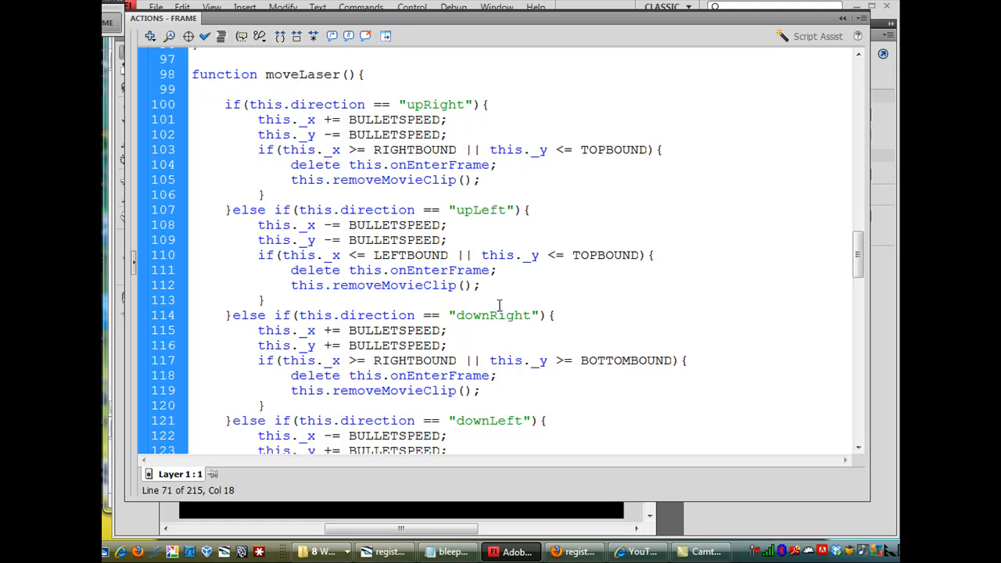
mouse_move(613, 420)
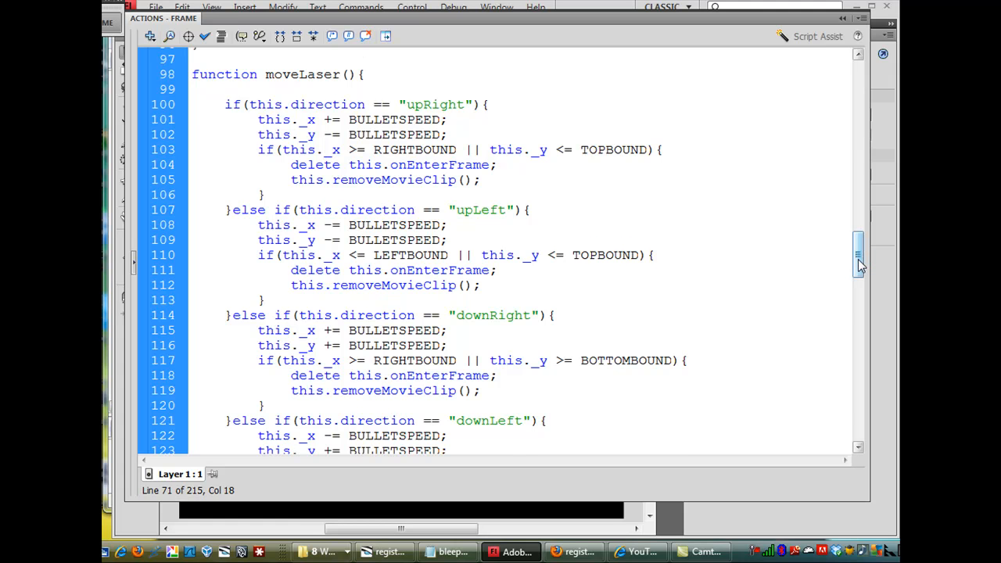
scroll(down, 3)
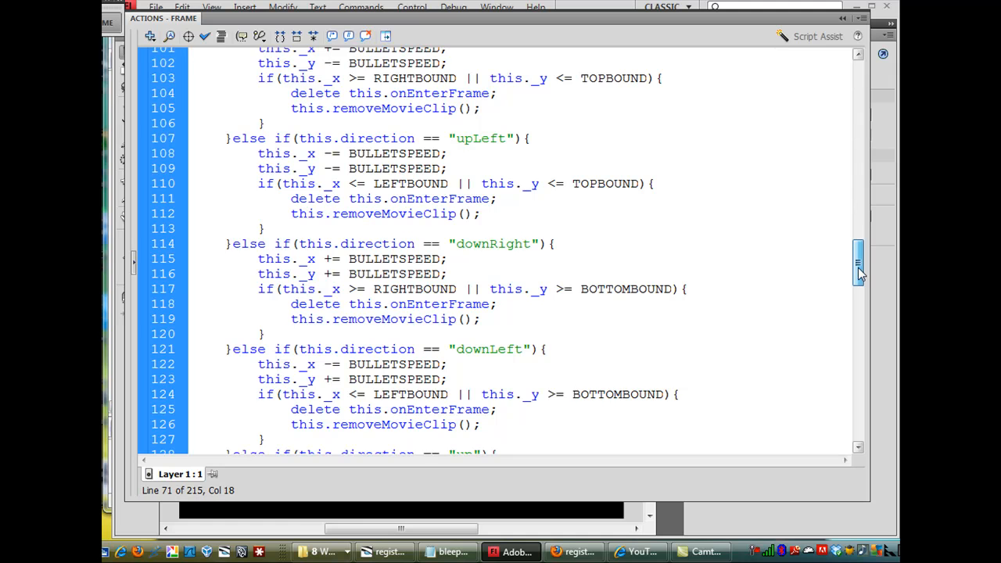
scroll(down, 3)
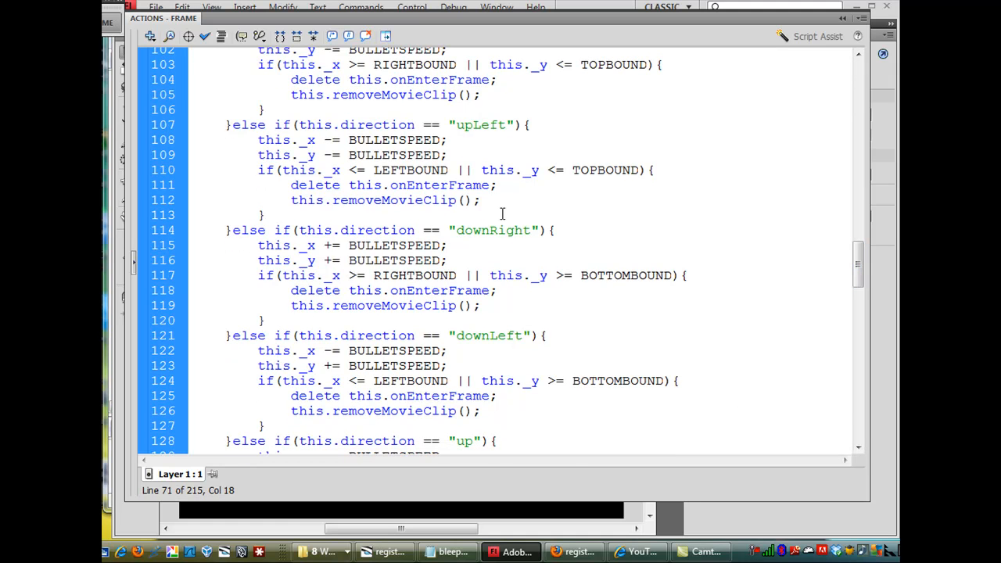
mouse_move(831, 256)
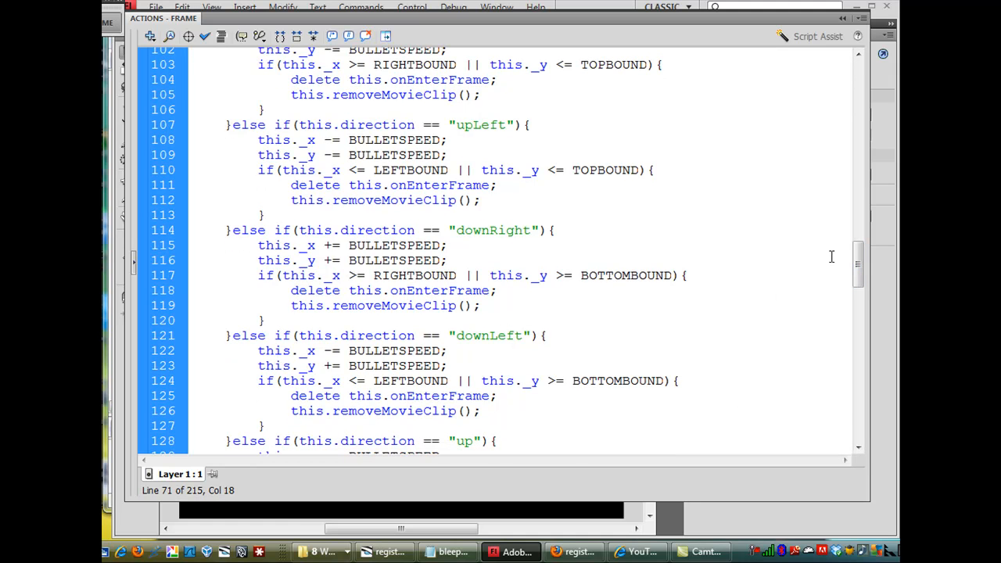
scroll(down, 3)
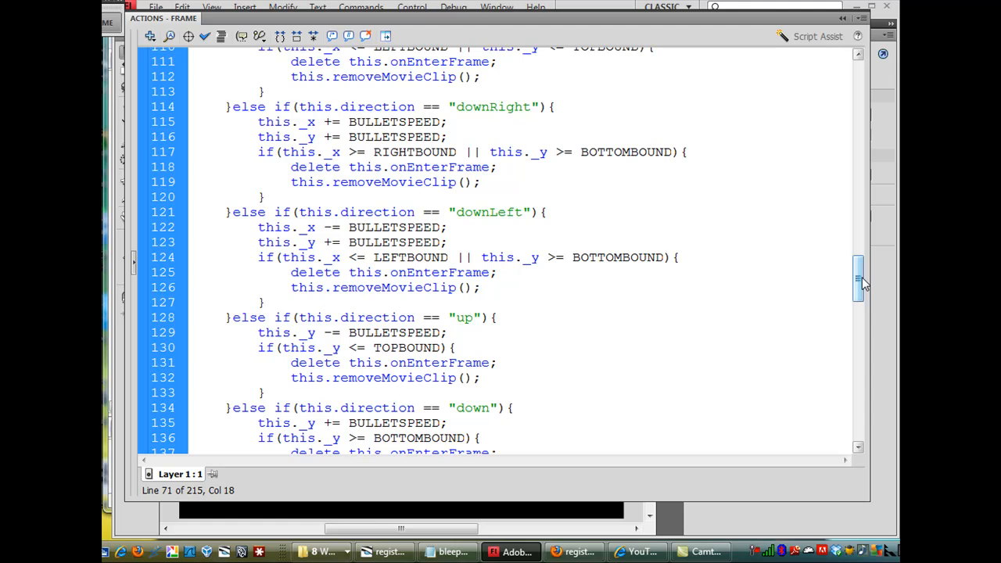
scroll(down, 3)
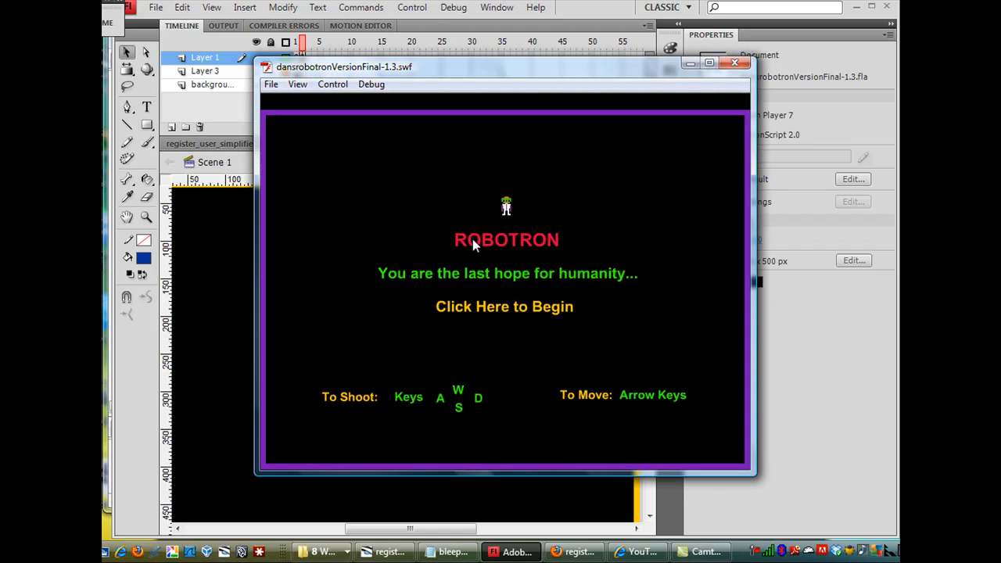
mouse_move(524, 76)
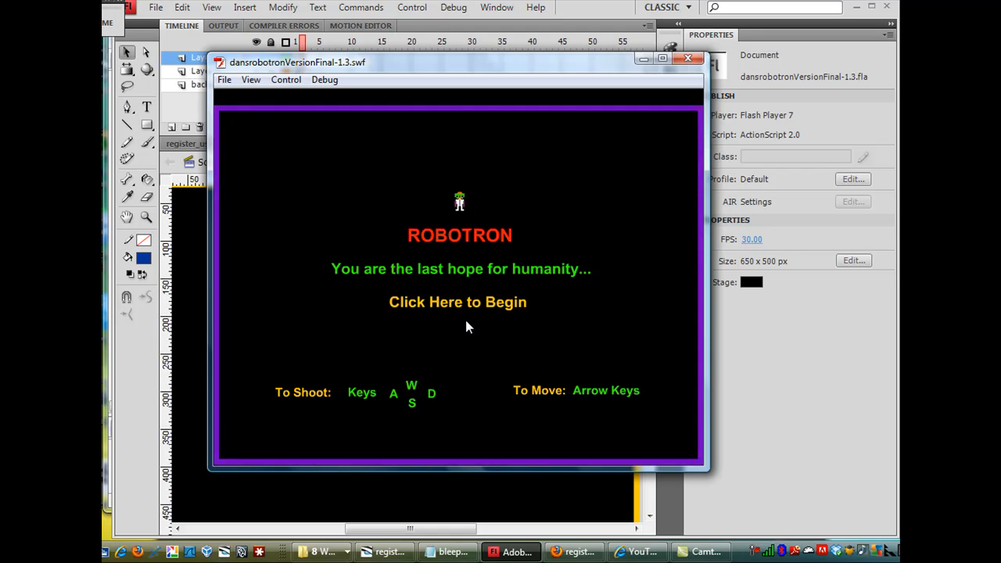
mouse_move(456, 317)
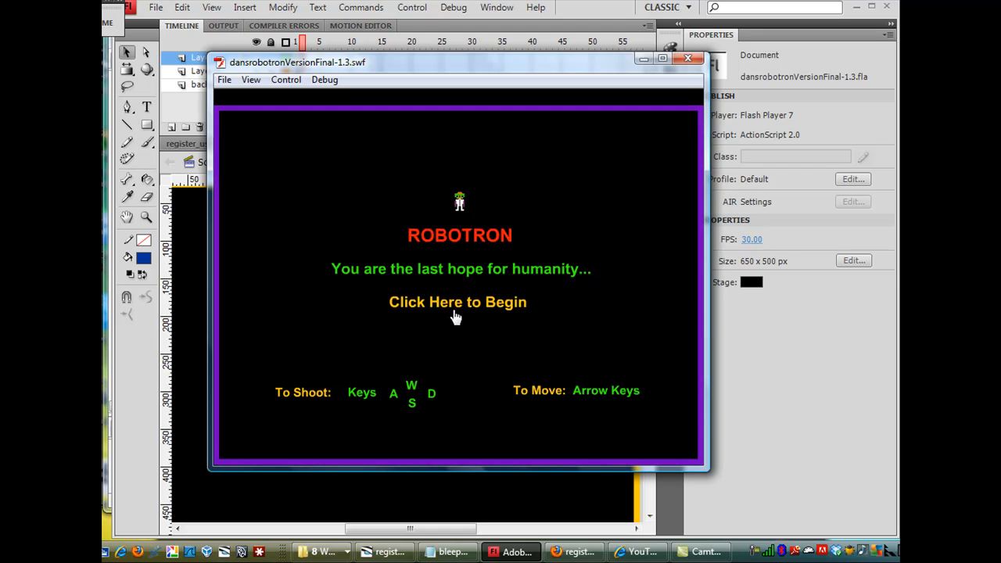
mouse_move(348, 401)
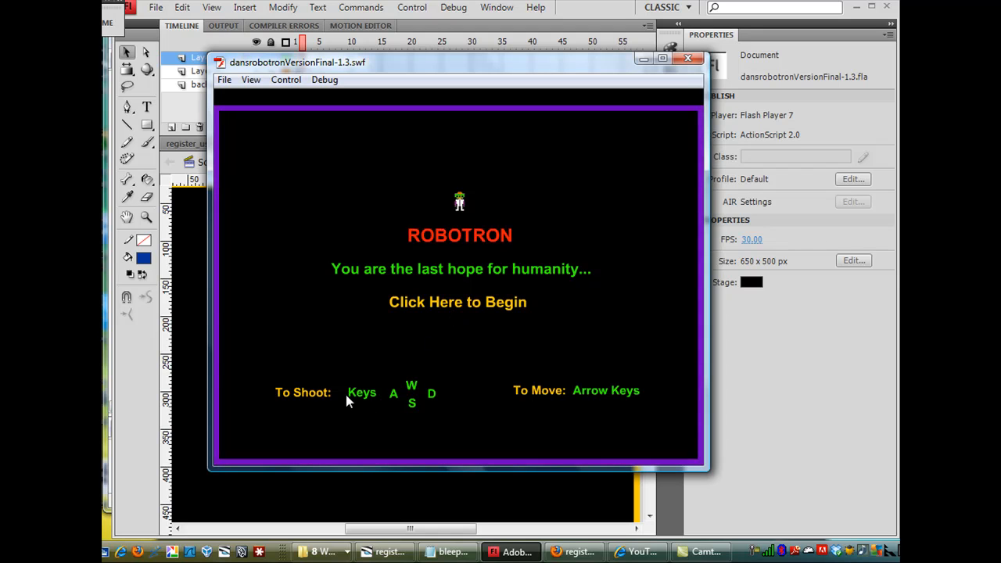
mouse_move(449, 409)
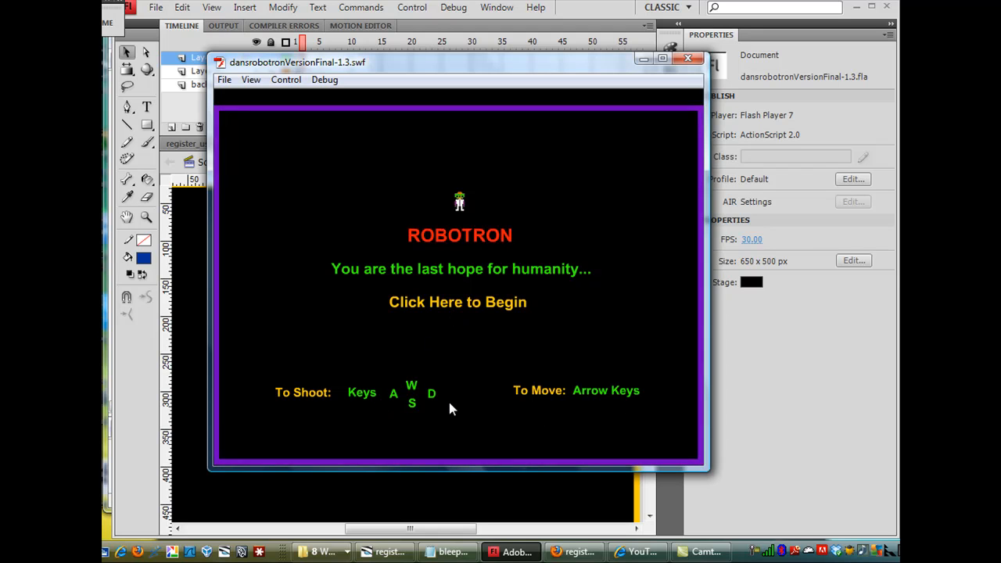
mouse_move(414, 289)
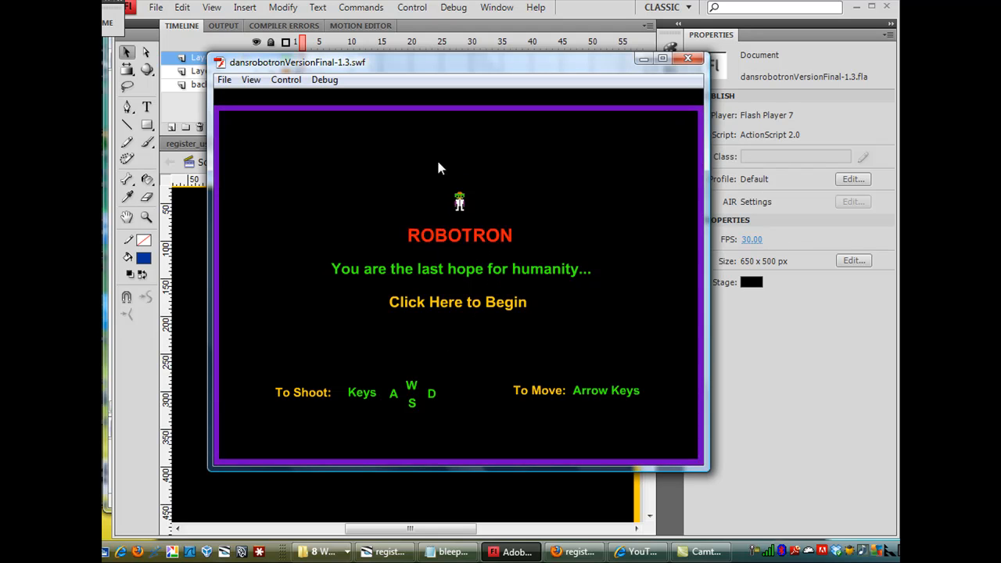
mouse_move(484, 416)
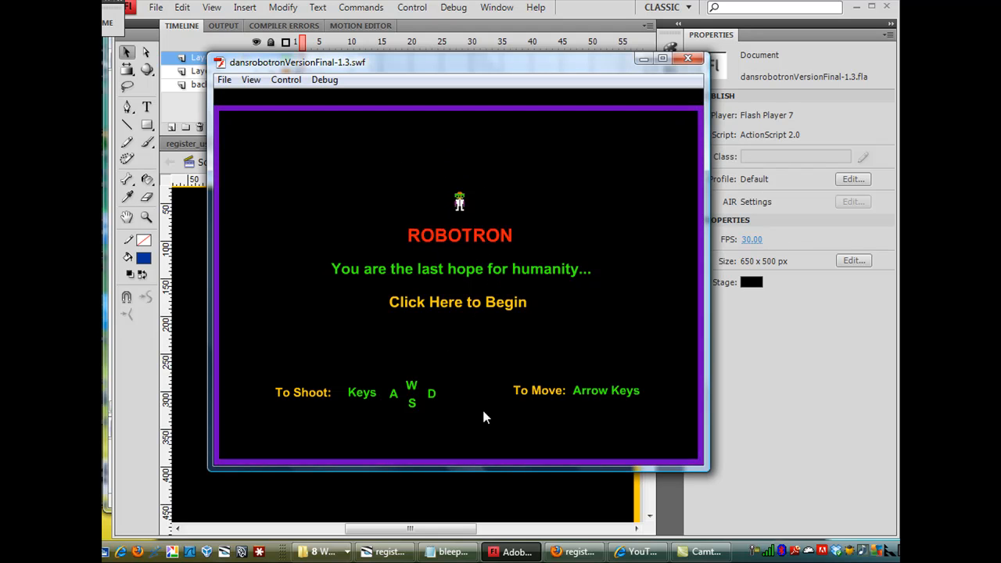
mouse_move(516, 366)
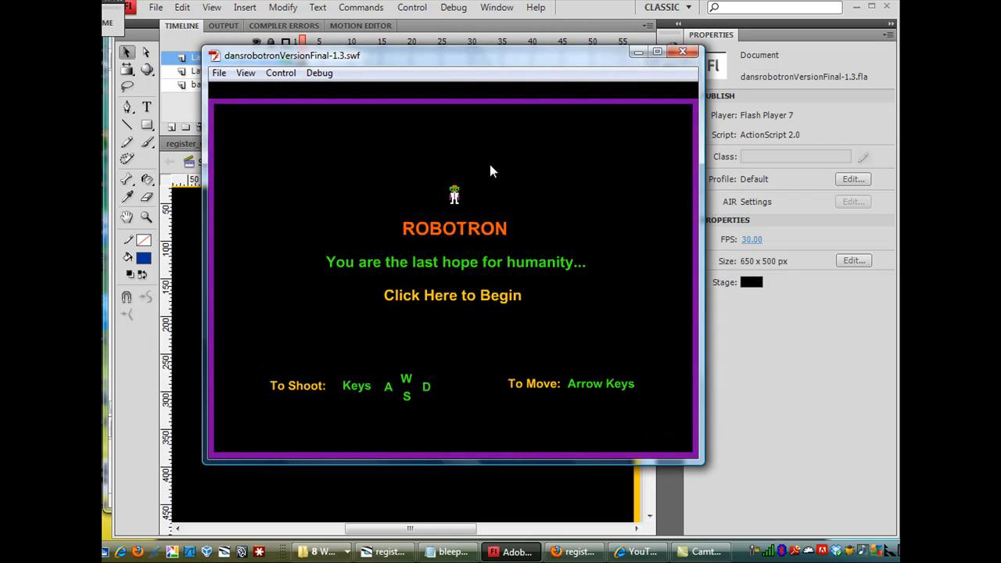
mouse_move(411, 366)
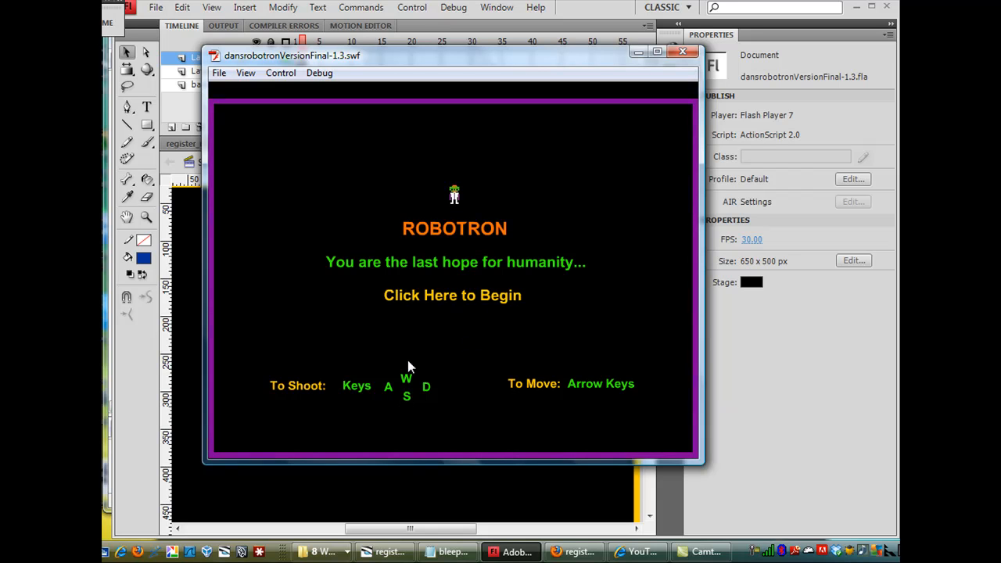
mouse_move(514, 357)
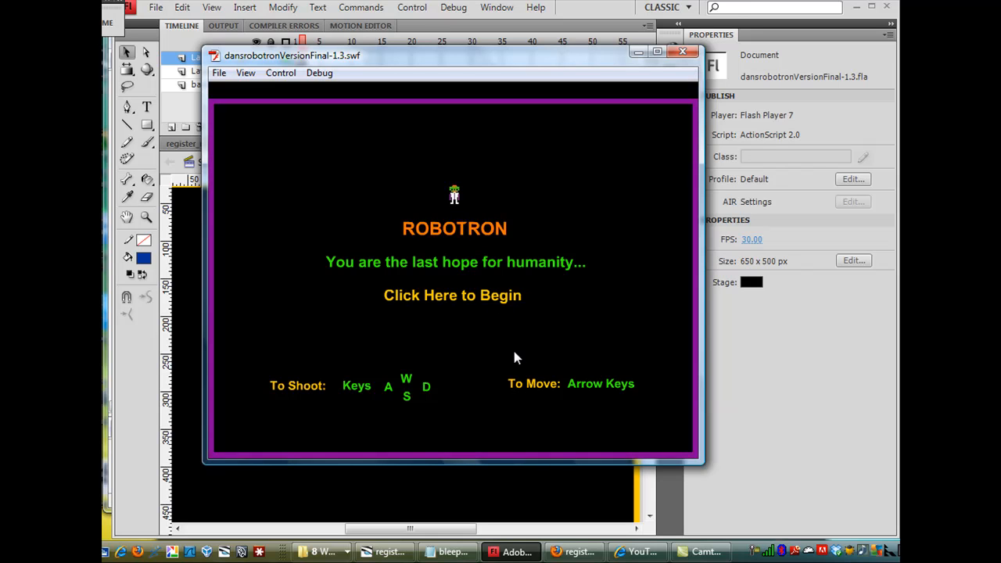
mouse_move(682, 53)
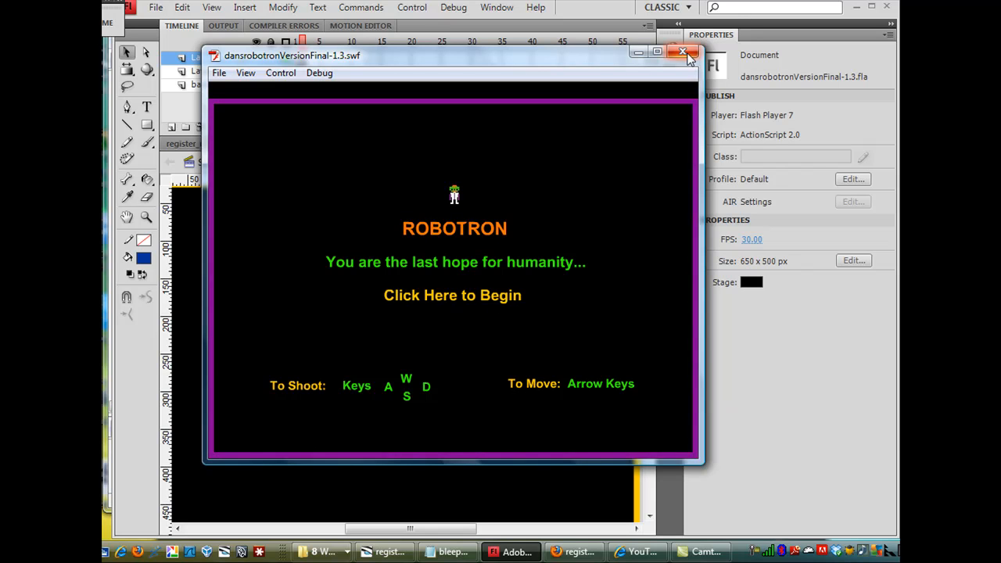